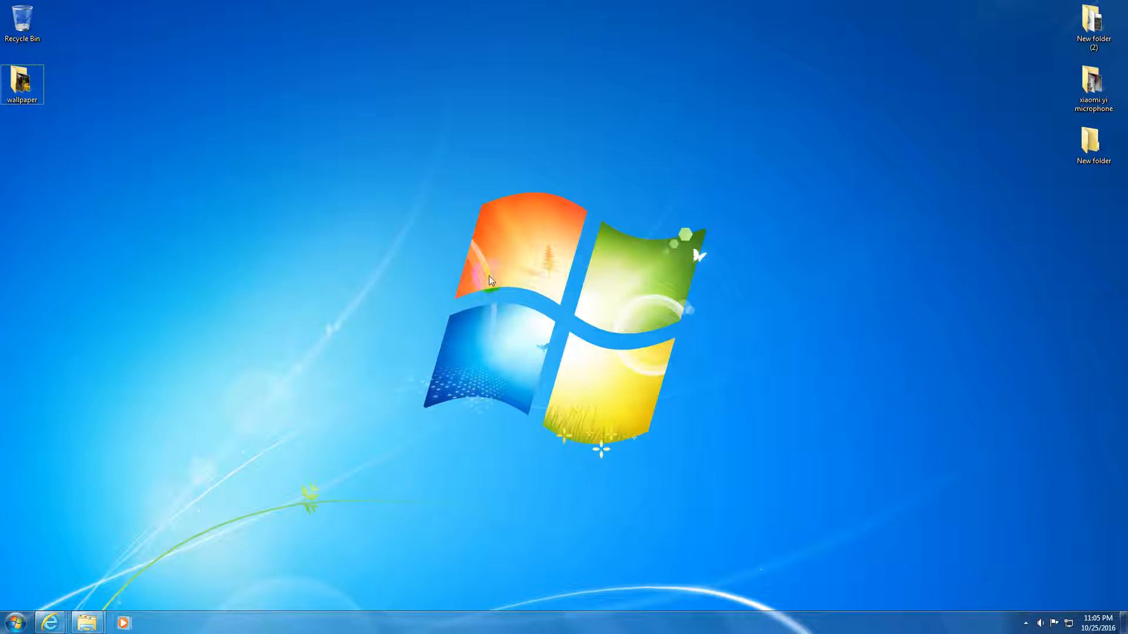
# - View the wallpaper folder's 13 flower pictures in Explorer
pyautogui.doubleClick(22, 84)
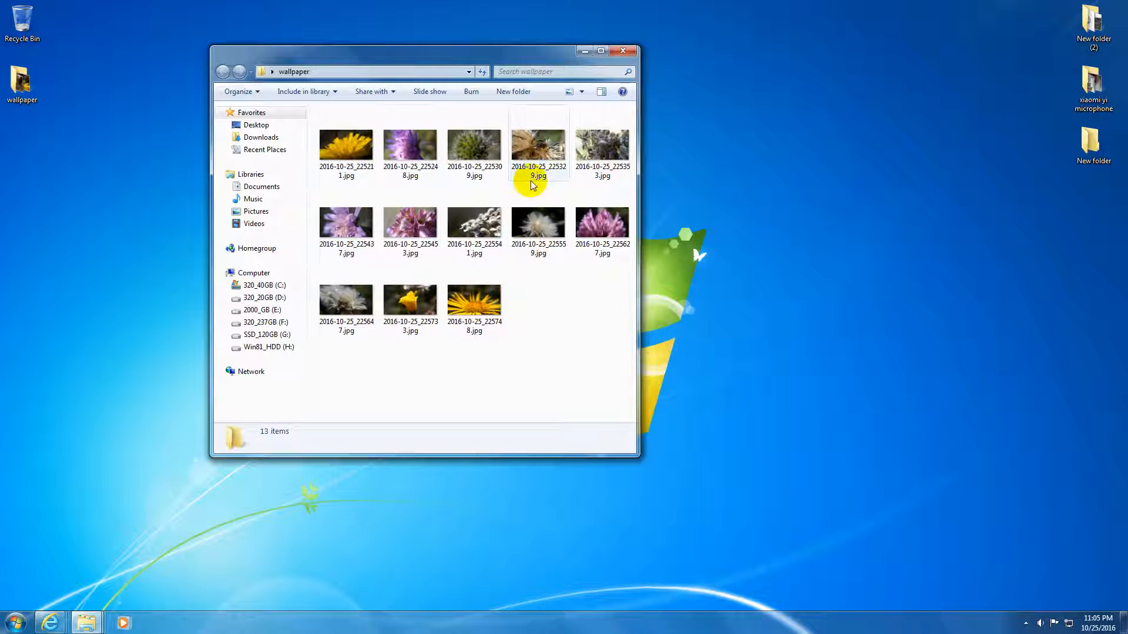
pyautogui.moveTo(475, 299)
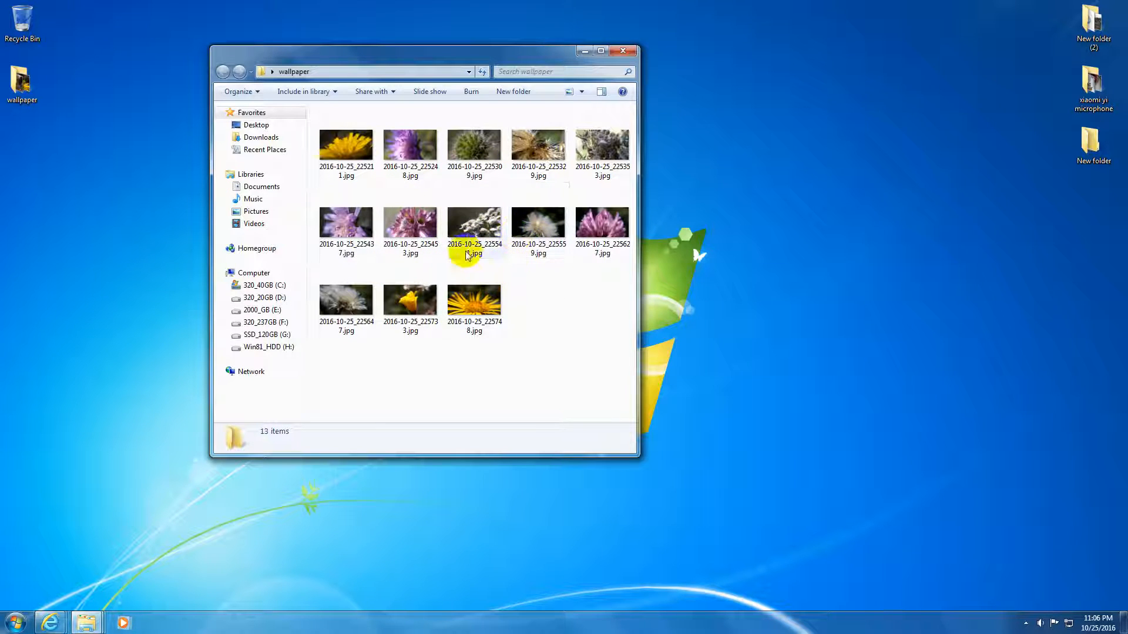
pyautogui.click(538, 223)
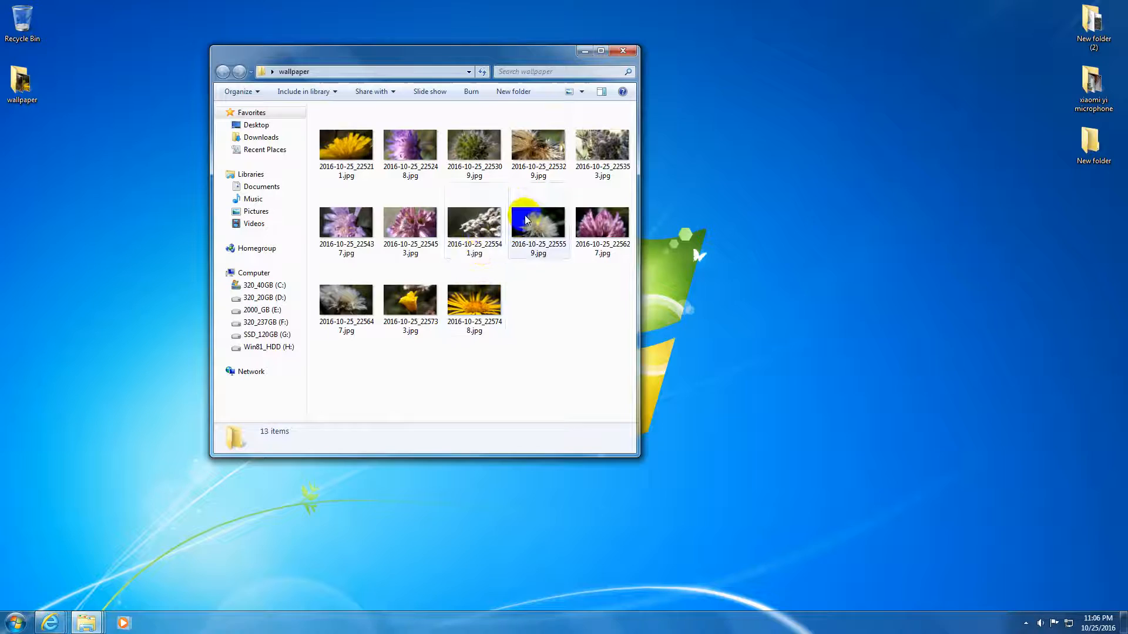
pyautogui.click(538, 337)
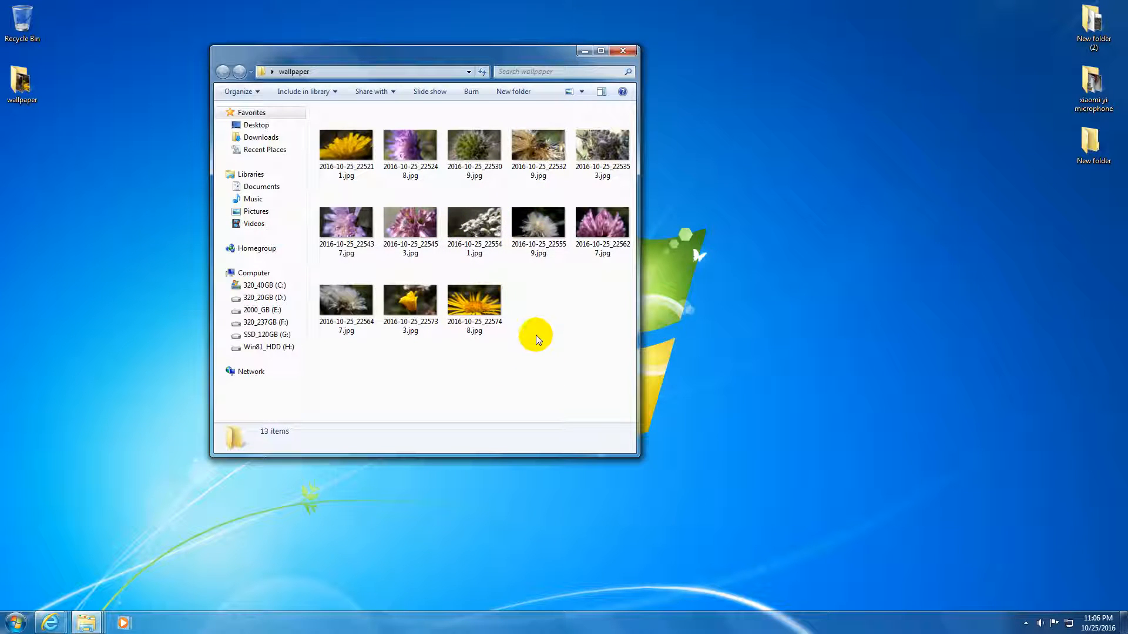
pyautogui.moveTo(763, 280)
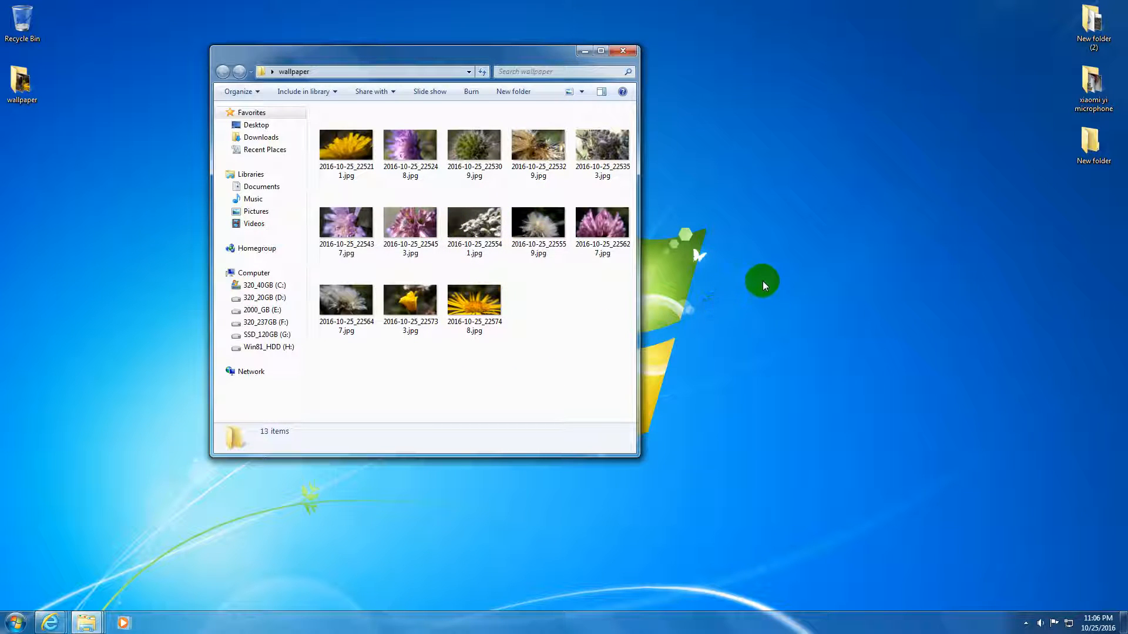
pyautogui.moveTo(795, 259)
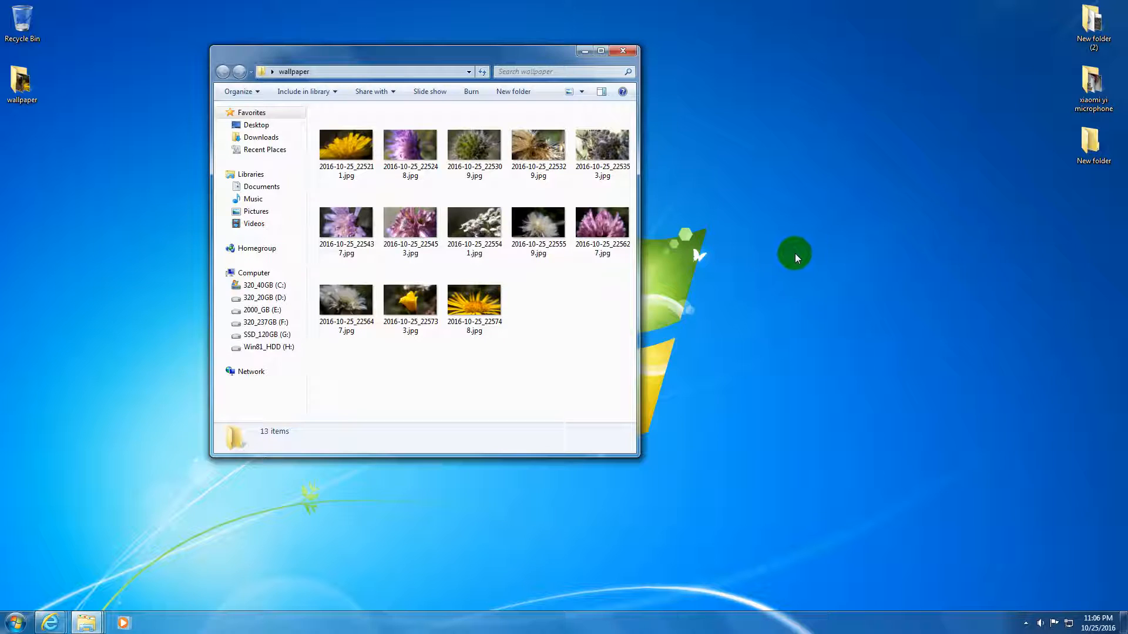
# - Reach the Desktop Background page via the desktop's Personalize option
pyautogui.rightClick(796, 259)
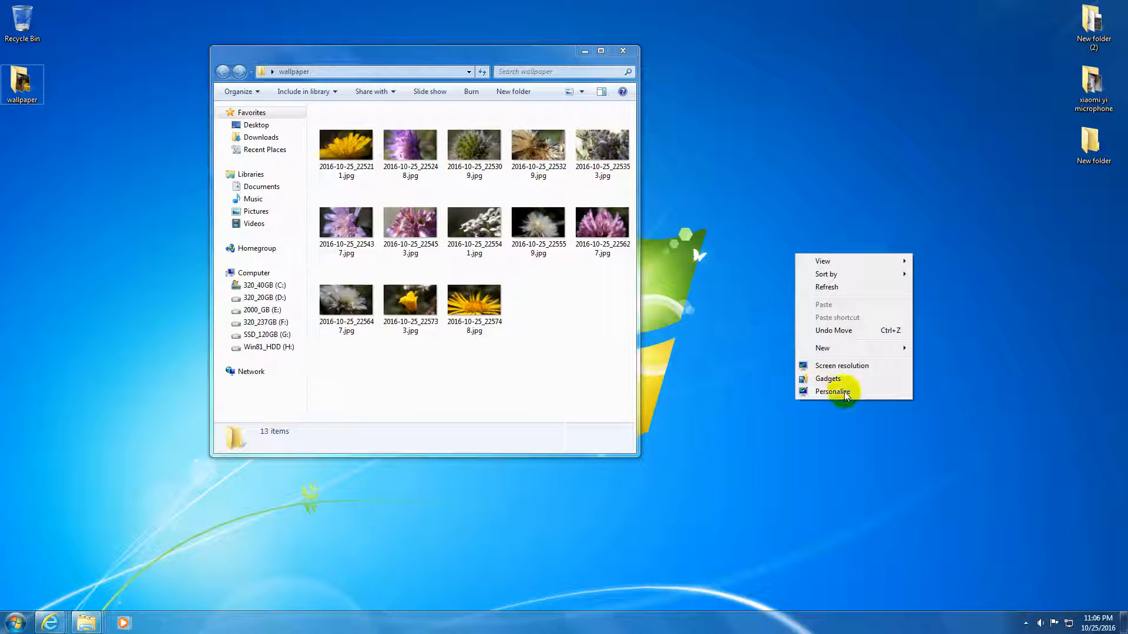
pyautogui.click(832, 391)
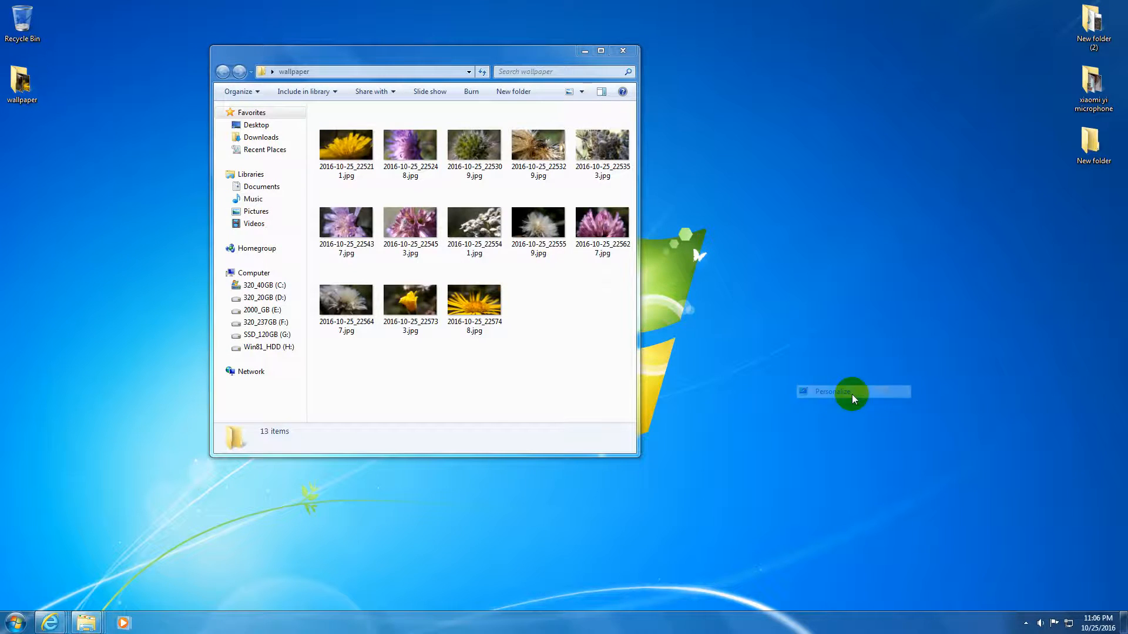
pyautogui.click(830, 391)
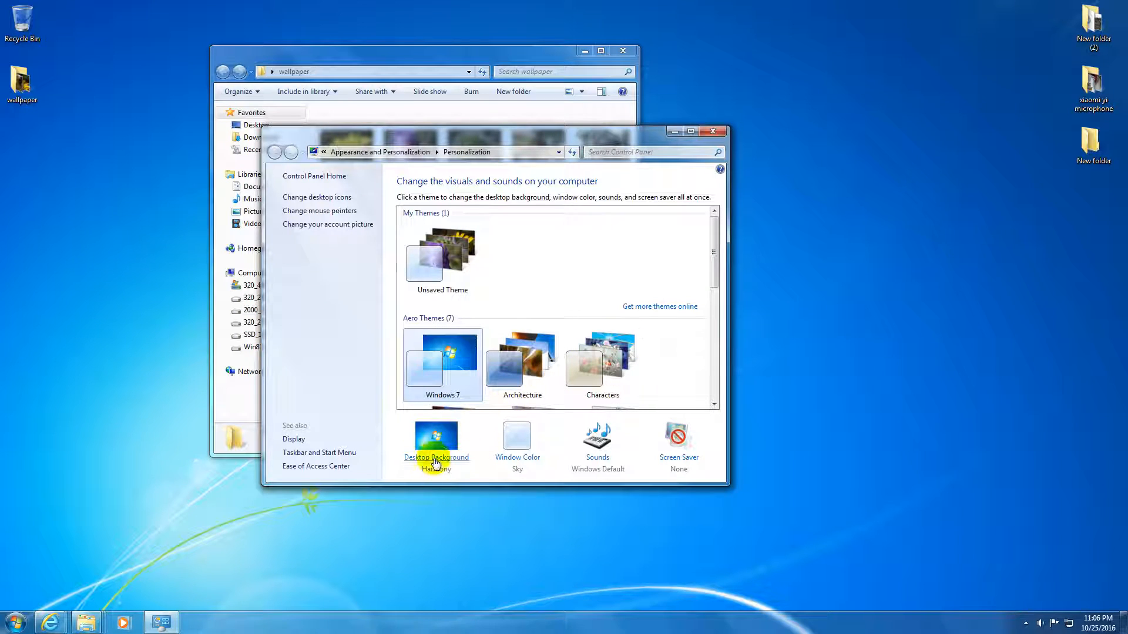
pyautogui.moveTo(461, 464)
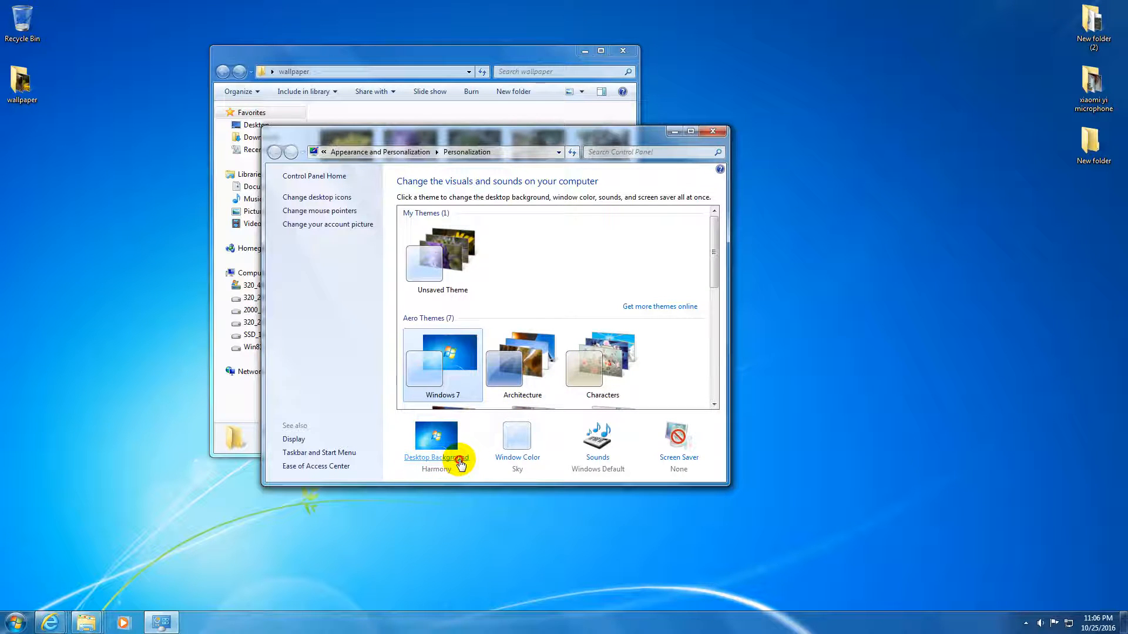
pyautogui.click(436, 457)
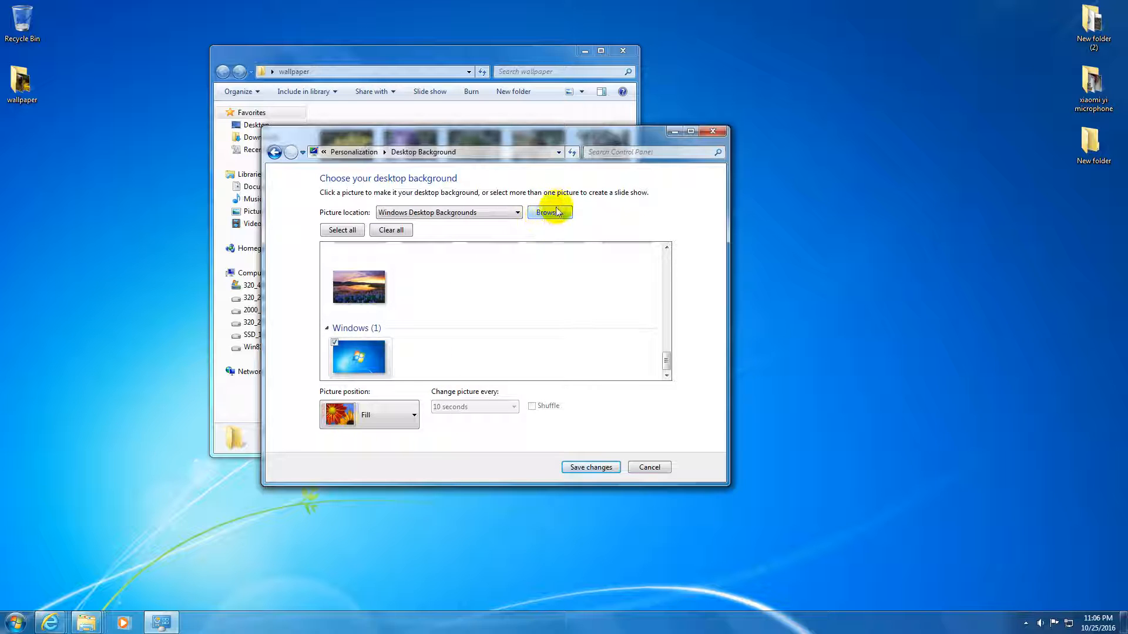
# - Browse to and confirm the desktop's wallpaper folder as the picture location
pyautogui.click(549, 212)
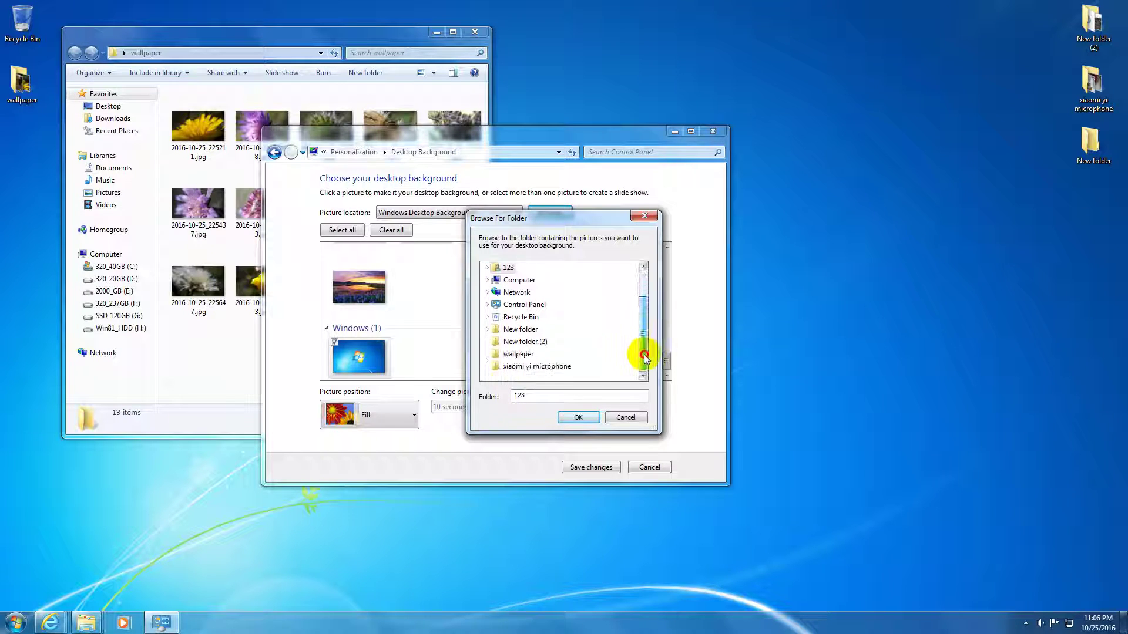
pyautogui.click(518, 354)
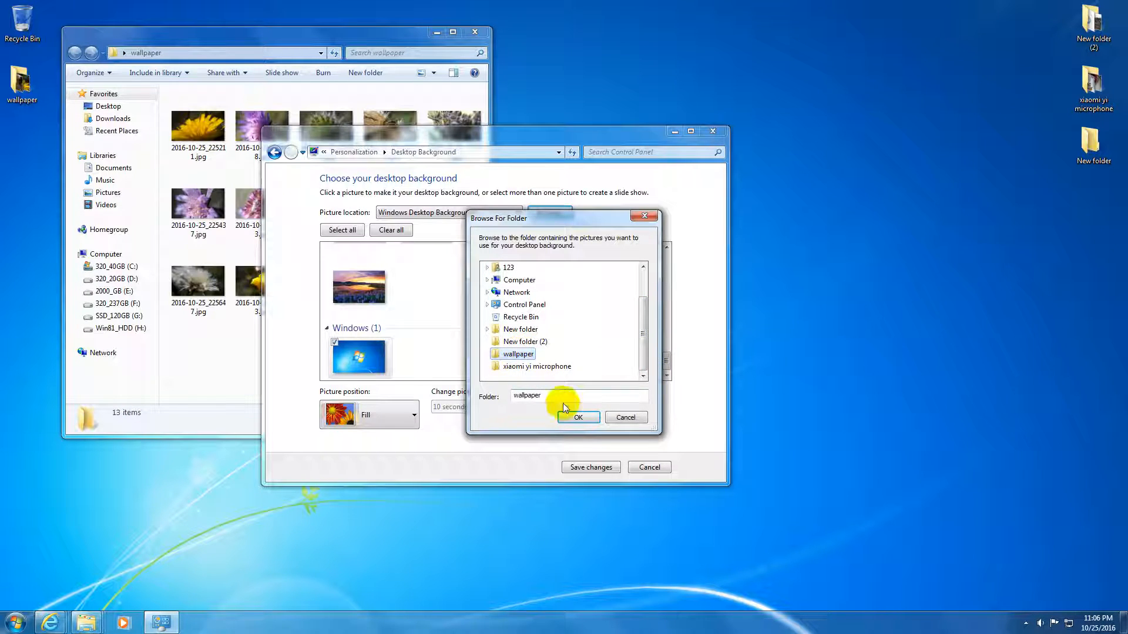
pyautogui.click(578, 417)
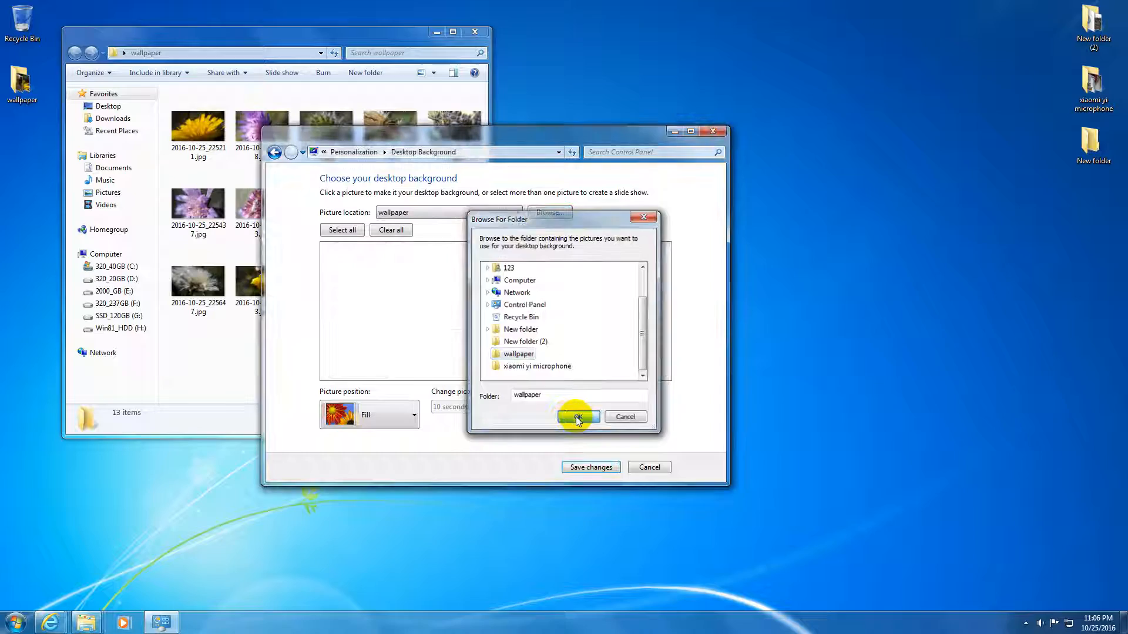
# - Keep all 13 flower thumbnails ticked and the picture change interval at 10 seconds
pyautogui.click(578, 416)
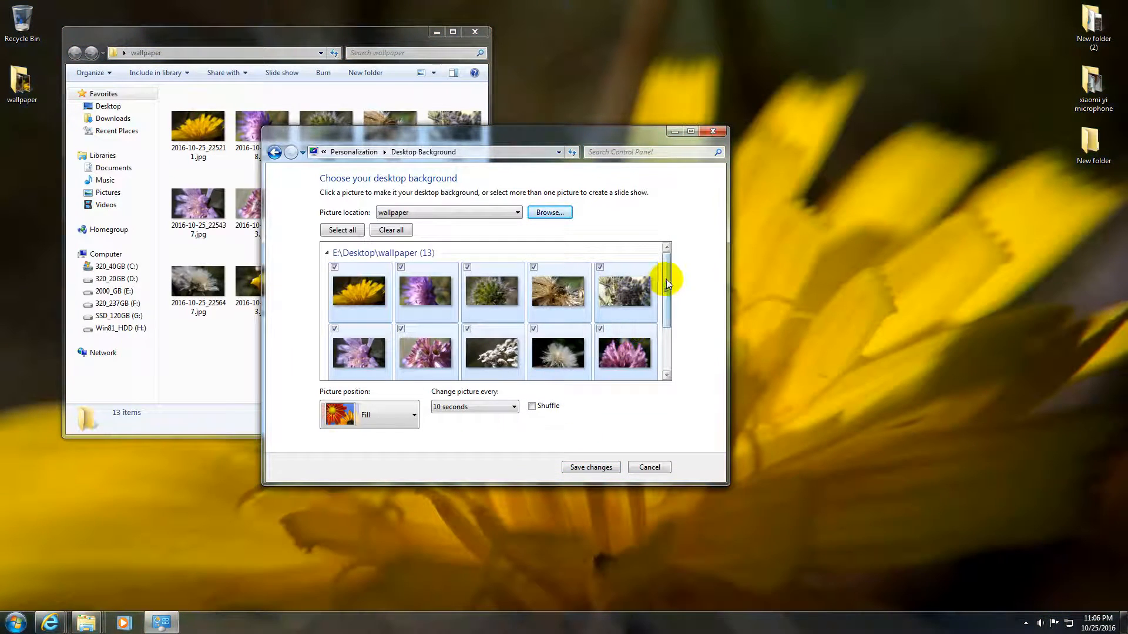
pyautogui.scroll(-3)
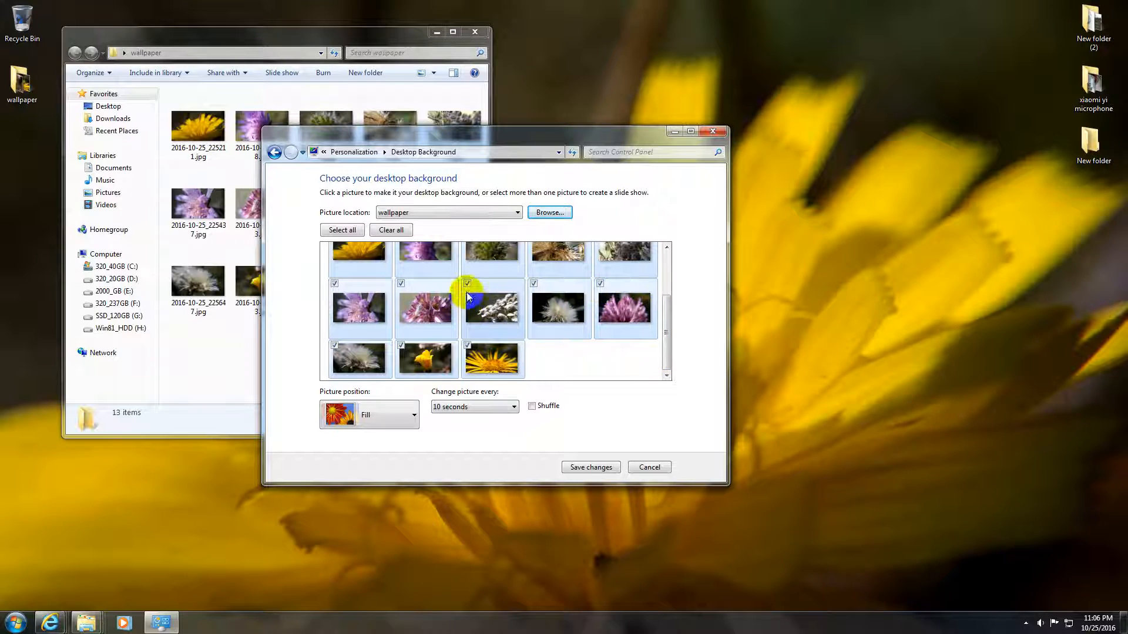
pyautogui.moveTo(501, 383)
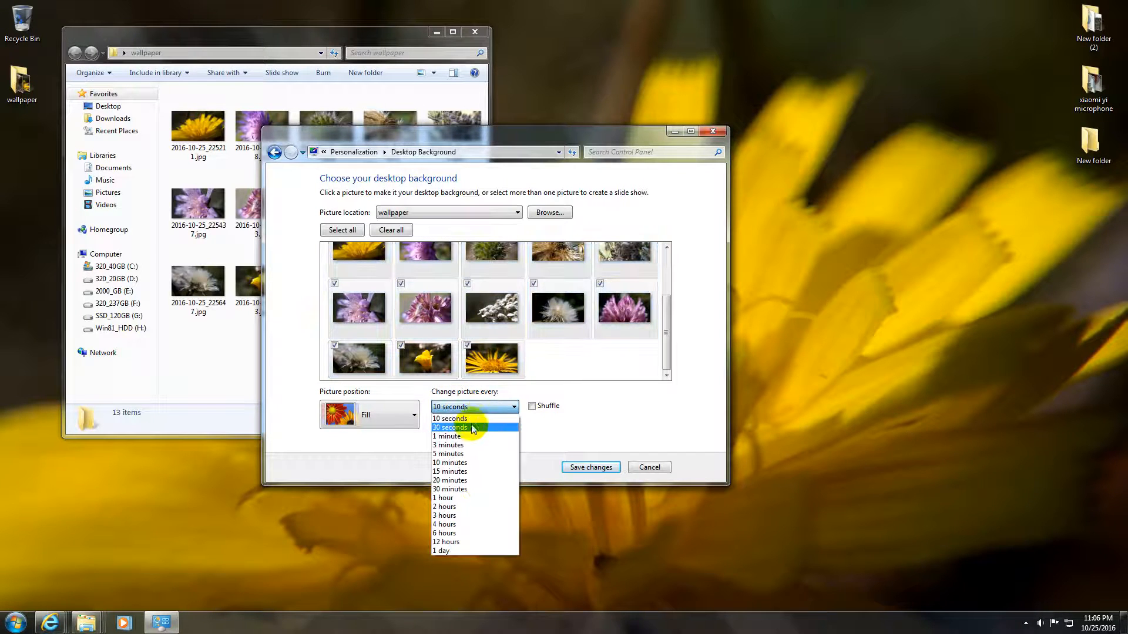
pyautogui.moveTo(471, 472)
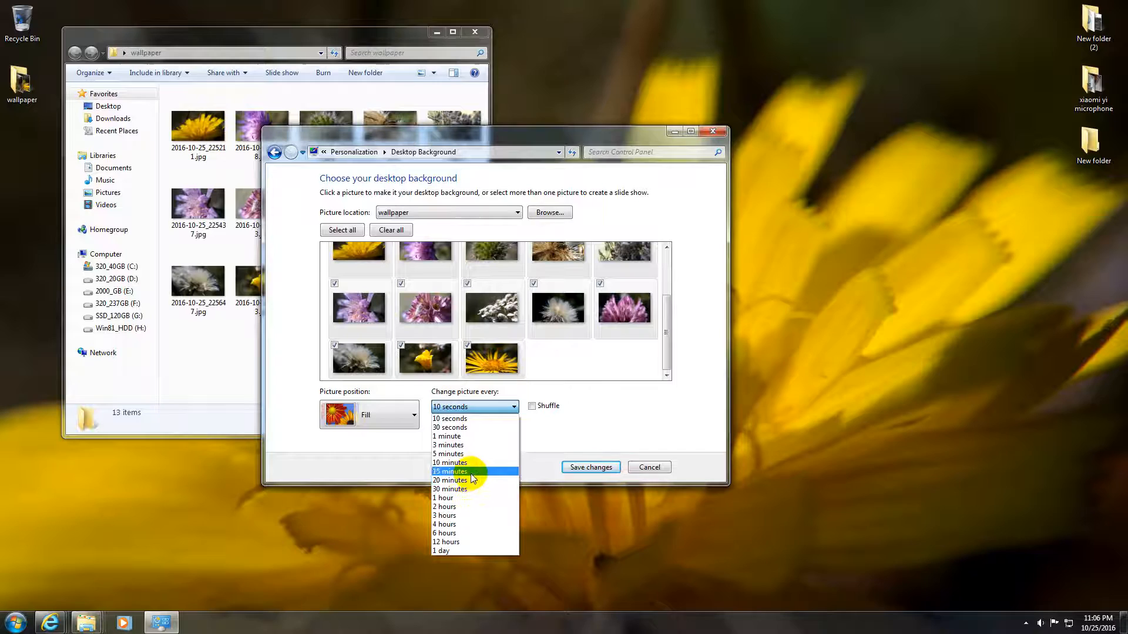
pyautogui.click(449, 419)
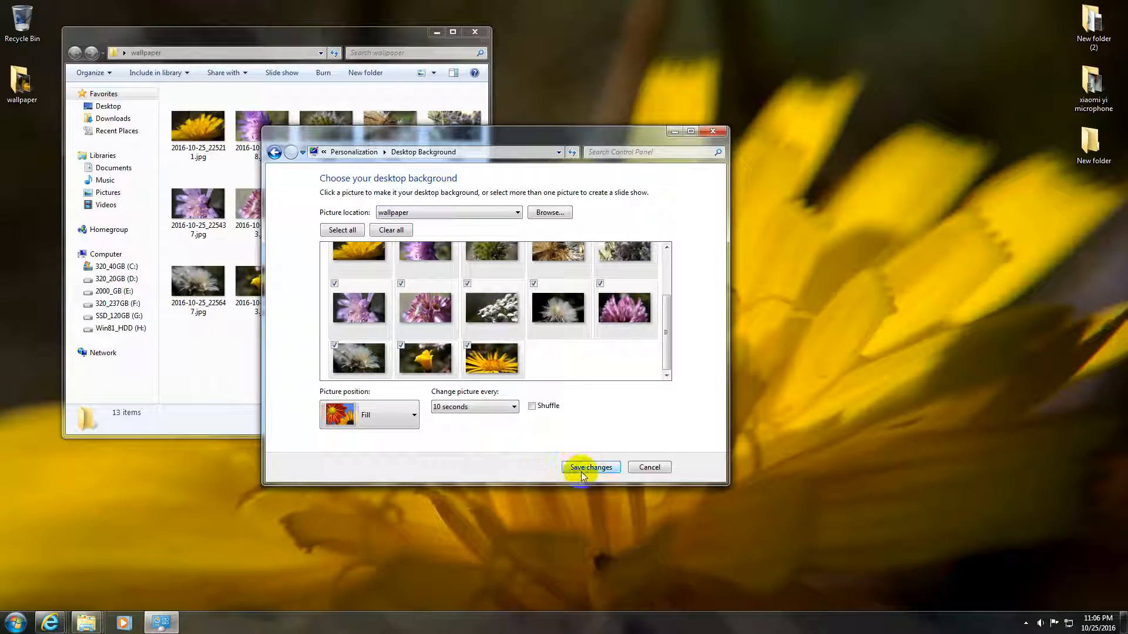
pyautogui.moveTo(528, 418)
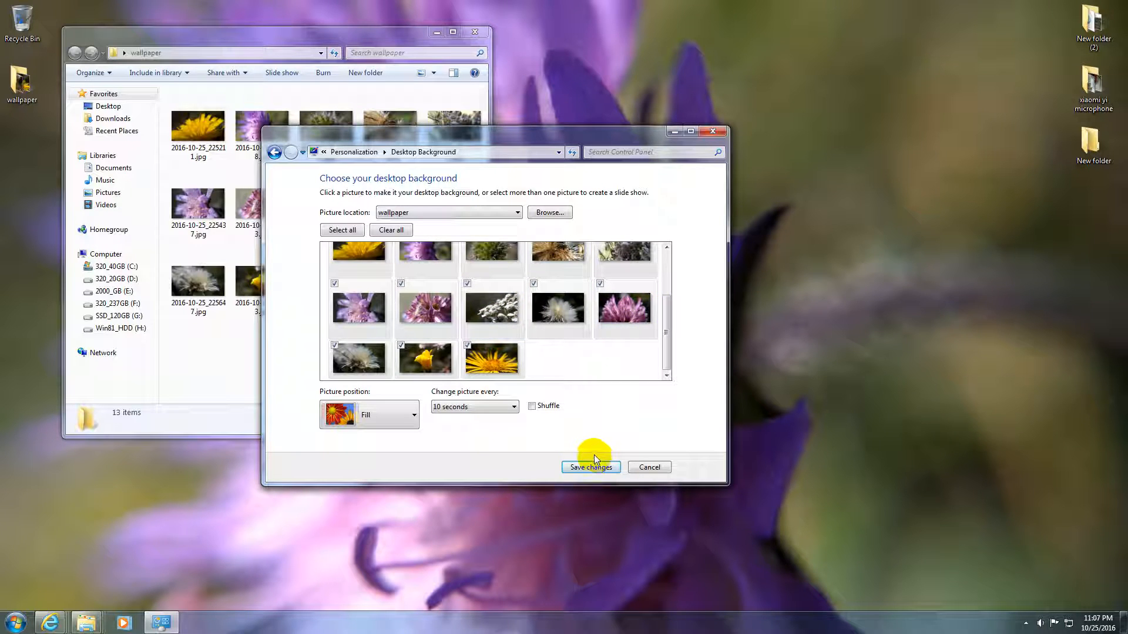
pyautogui.moveTo(897, 351)
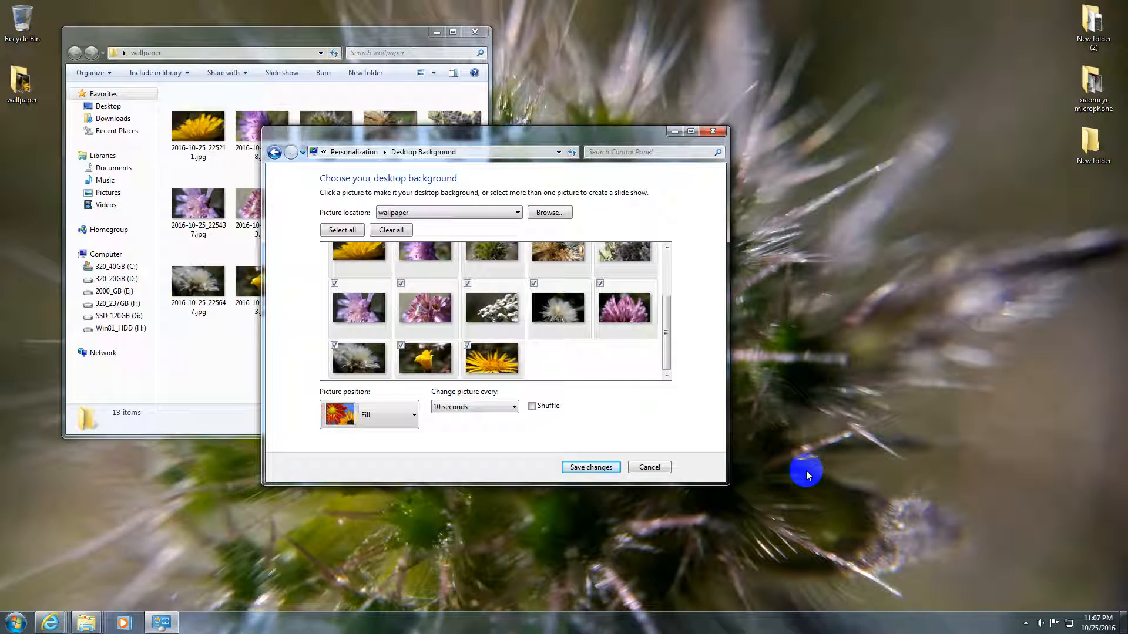
pyautogui.moveTo(553, 438)
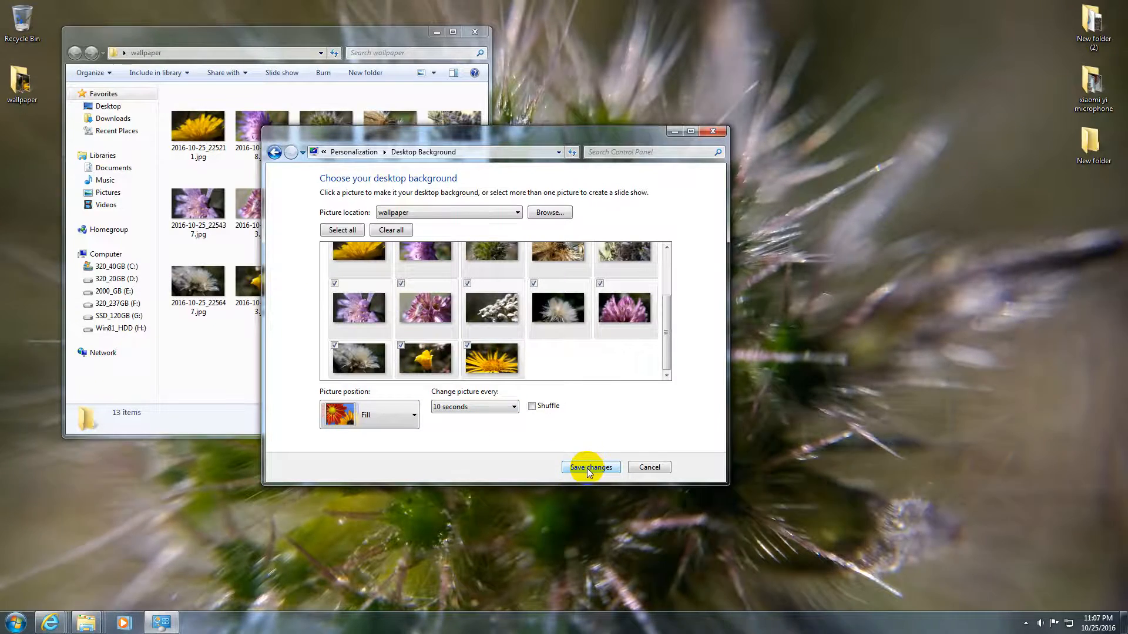
# - Save the slideshow settings and close the Personalization window
pyautogui.click(589, 466)
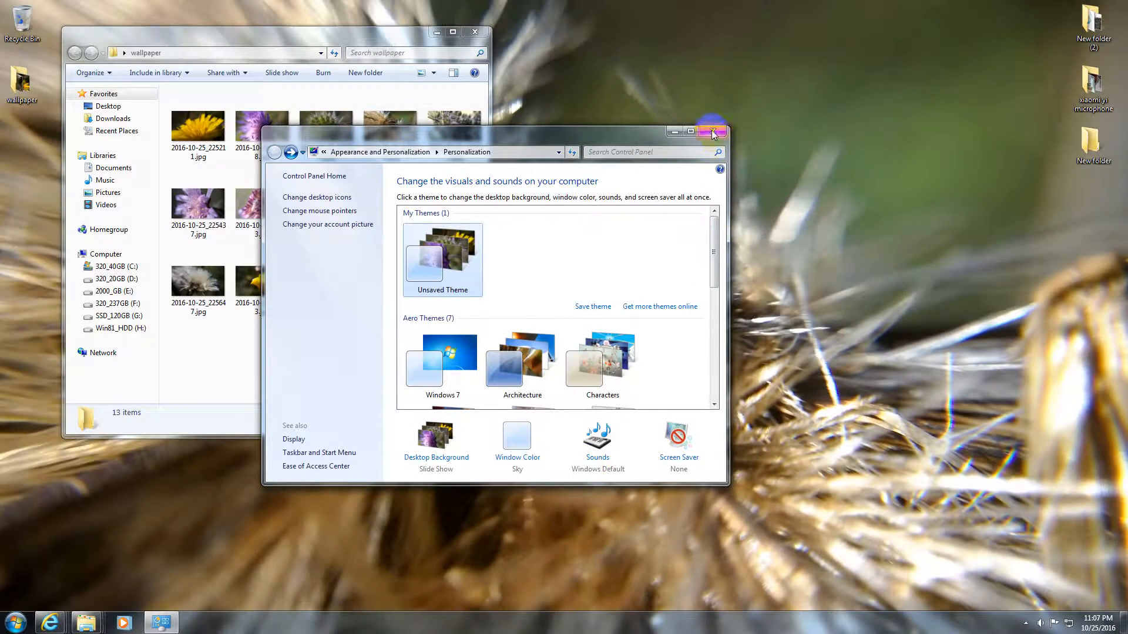
pyautogui.click(713, 133)
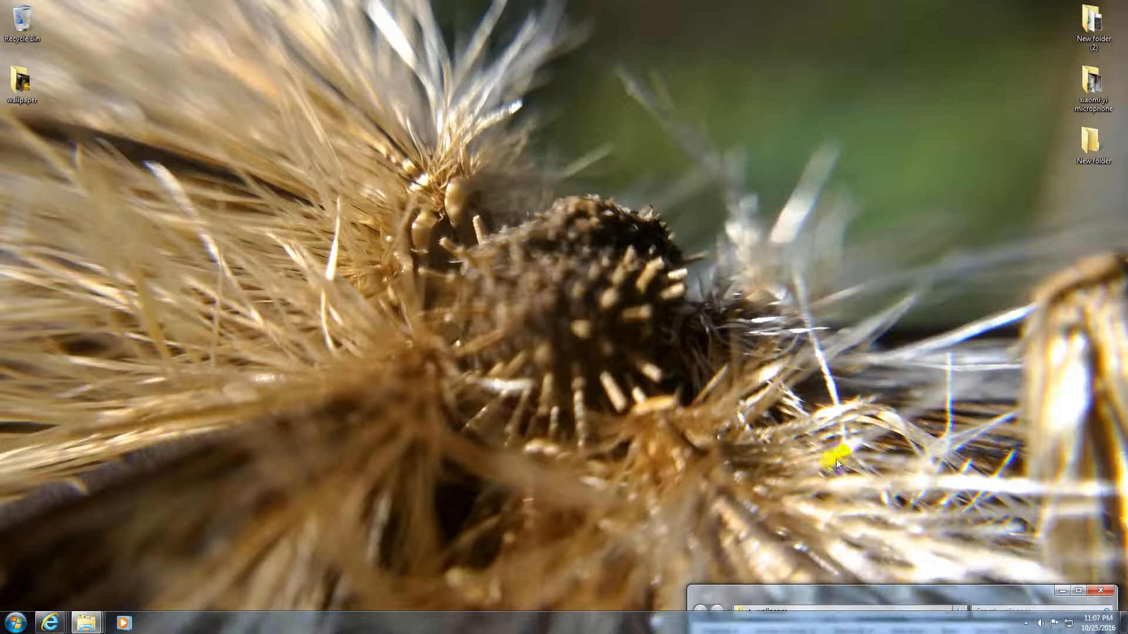
pyautogui.moveTo(680, 420)
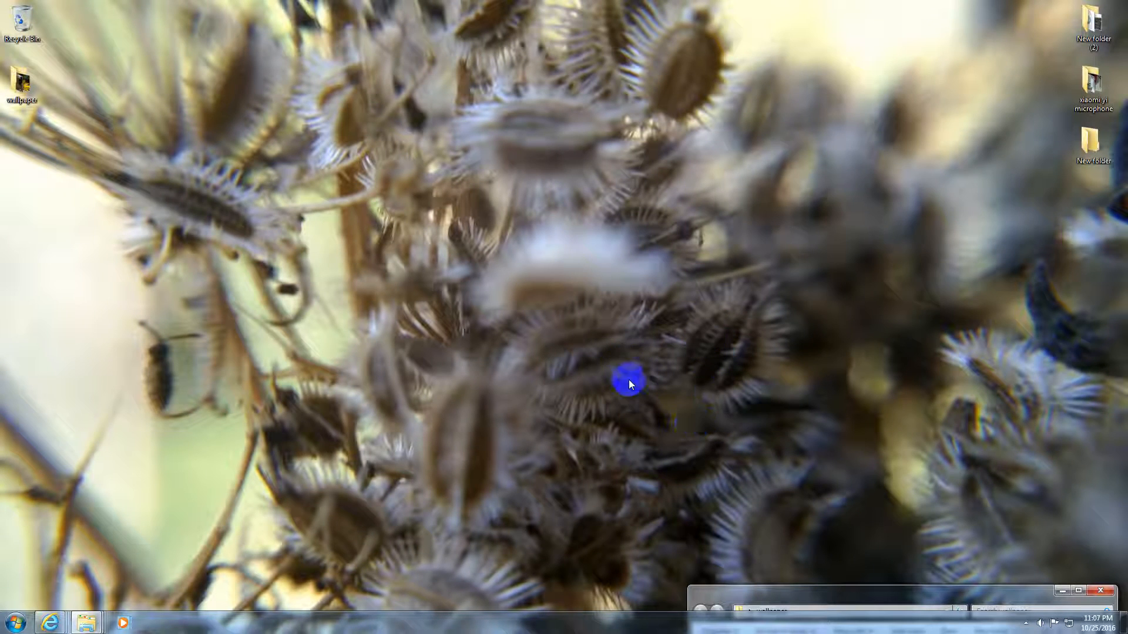
pyautogui.moveTo(722, 297)
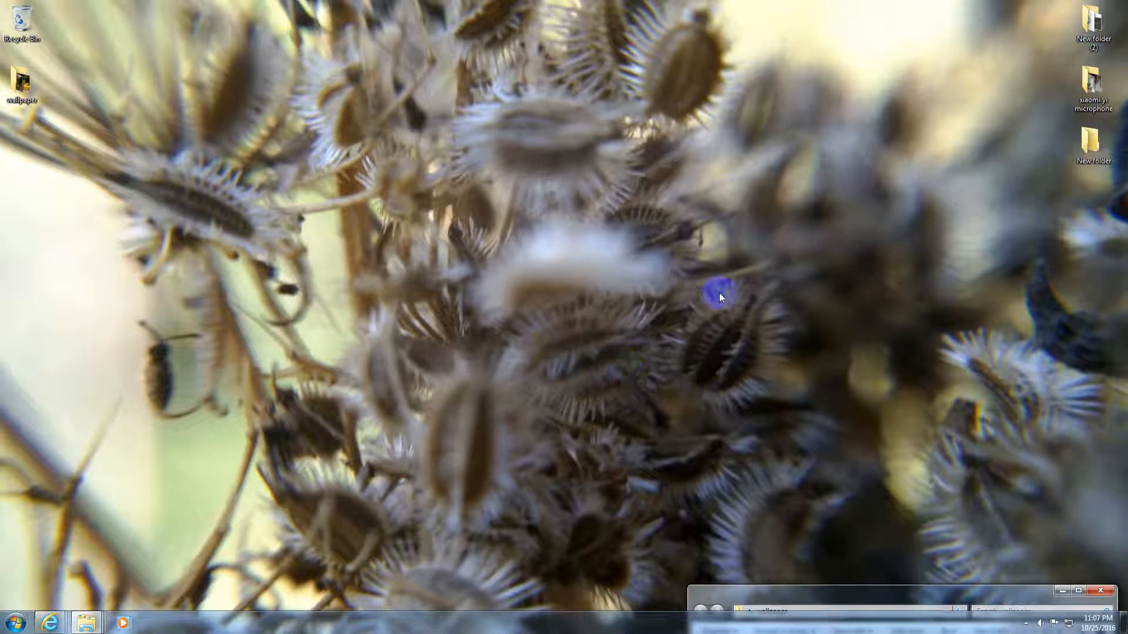
pyautogui.moveTo(794, 444)
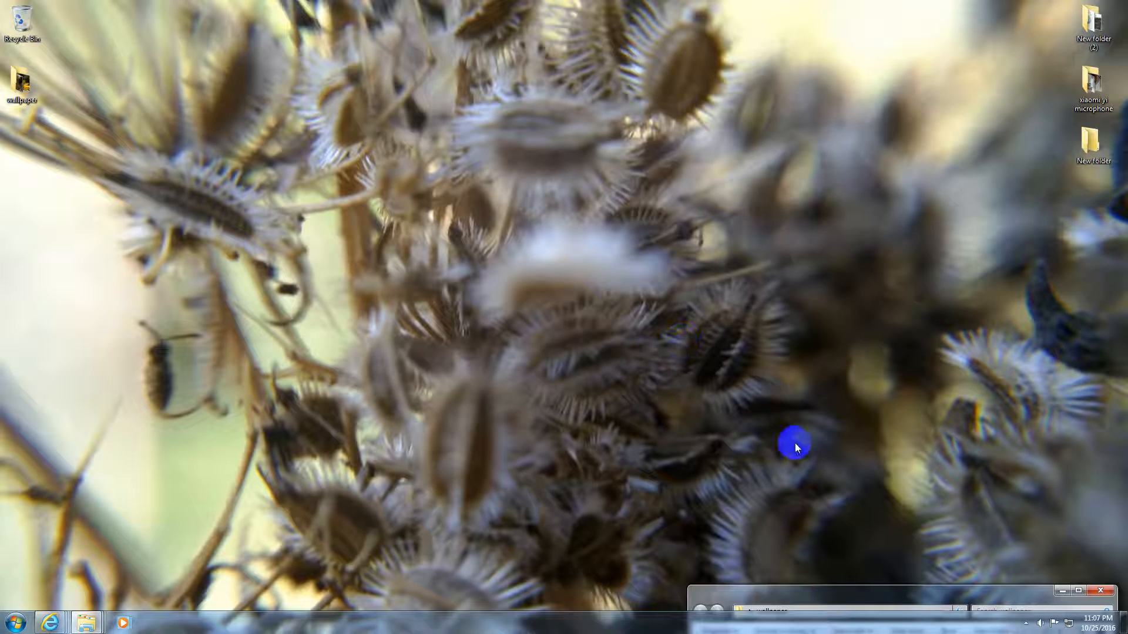